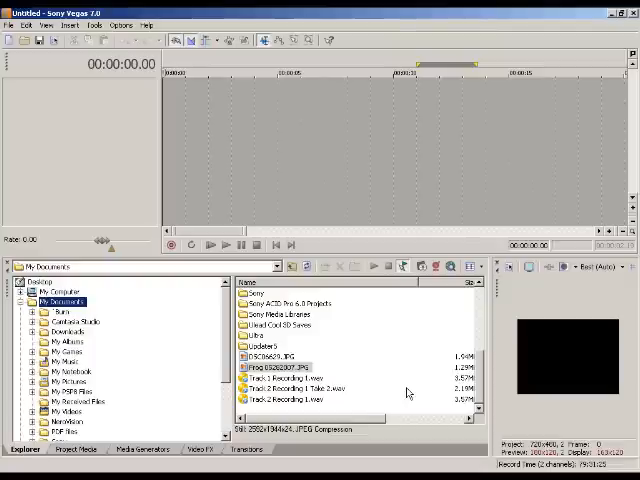
mouse_move(398, 349)
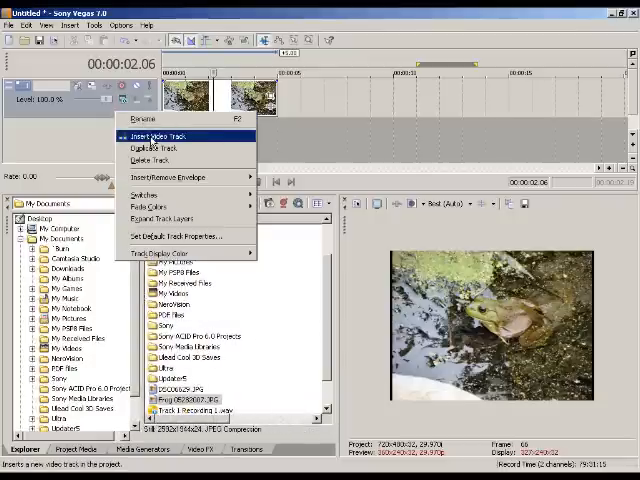
Step: Insert an empty video track above the frog photo's track
click(166, 135)
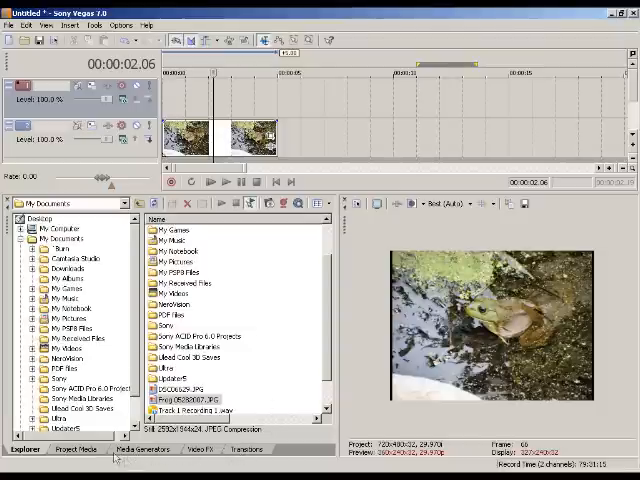
Step: Show the Media Generators and choose the Text generator for the top track
click(138, 448)
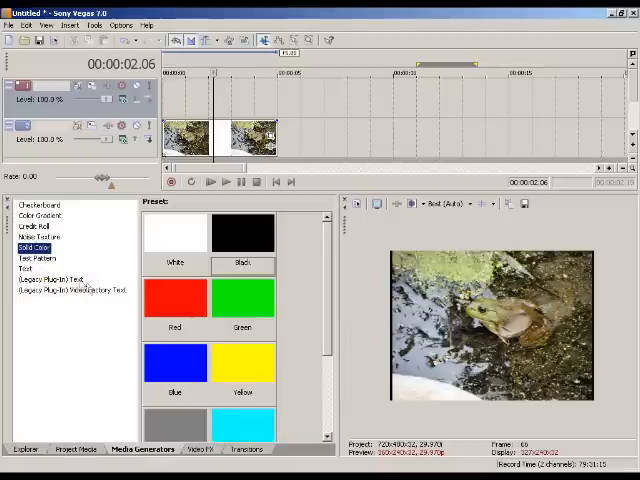
click(27, 269)
text(Pookief)
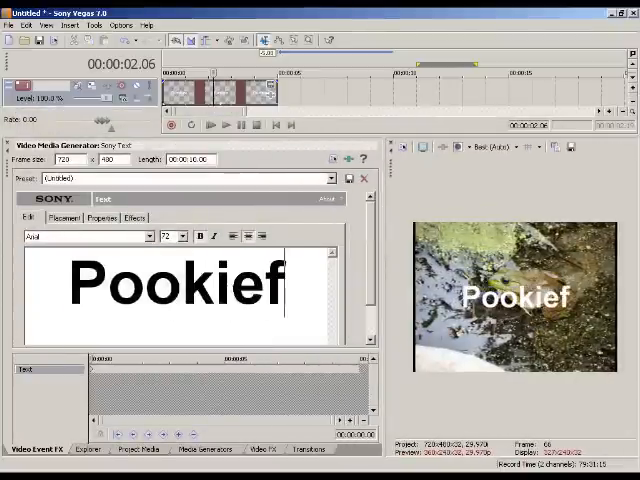
Step: Append 'tw' so the title reads 'Pookieftw'
text(tw)
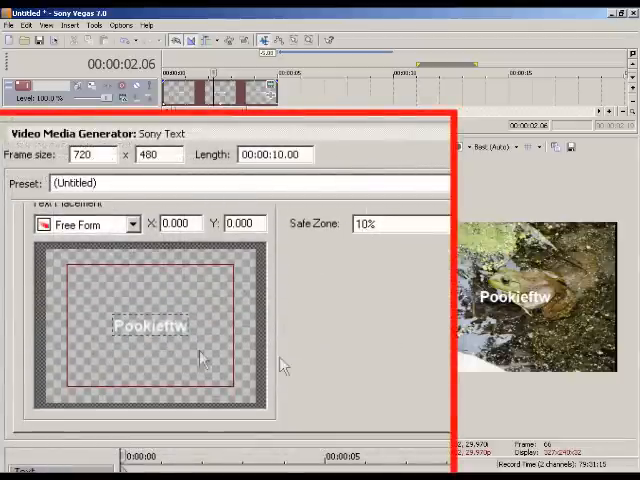
Step: Position the Pookieftw text box in the lower-right corner of the frame
drag(150, 327, 205, 385)
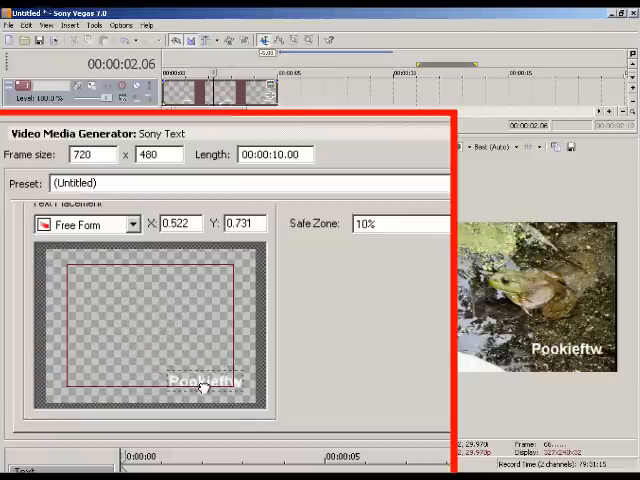
drag(205, 382, 208, 390)
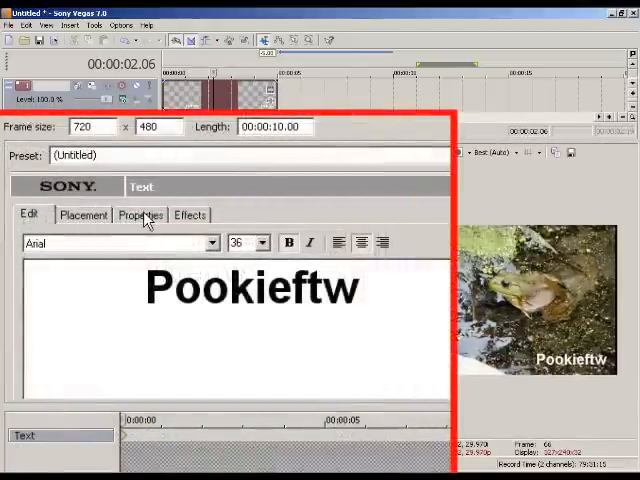
Step: Set the title's text colour alpha to 0, then view the Effects options
click(140, 214)
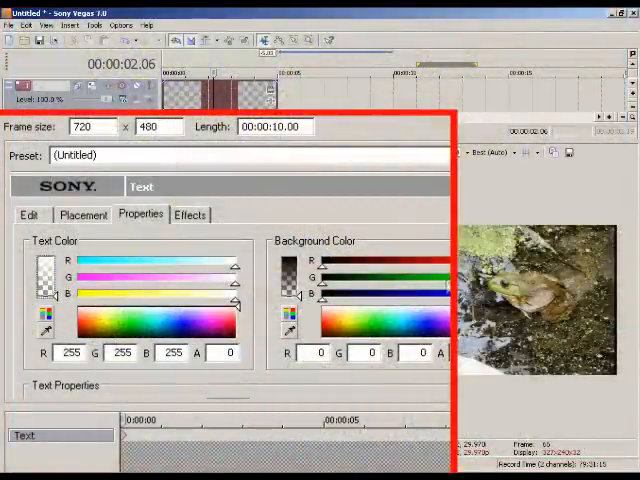
click(190, 214)
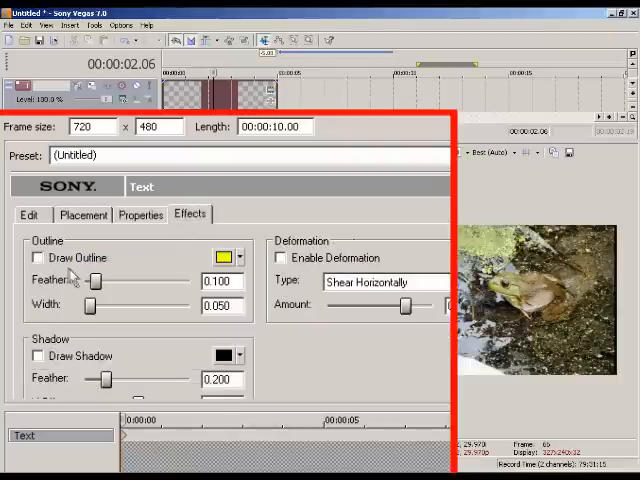
Step: Enable a black text outline, reset its width and feather to zero, and make the shadow white
click(38, 257)
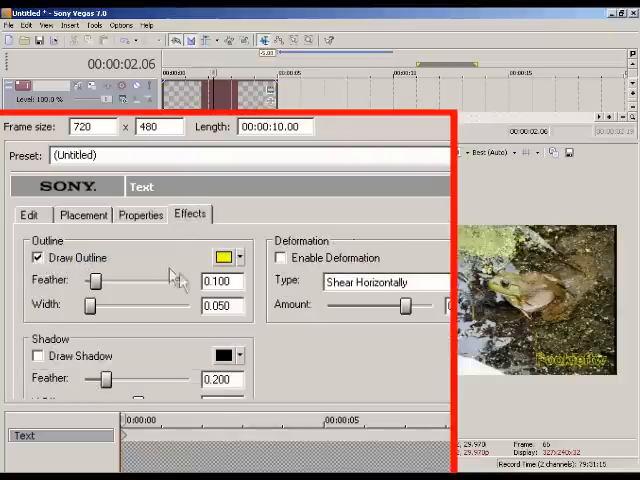
mouse_move(400, 315)
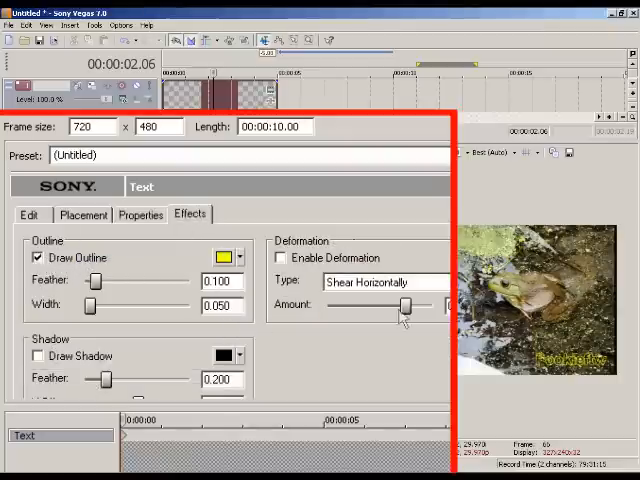
click(227, 257)
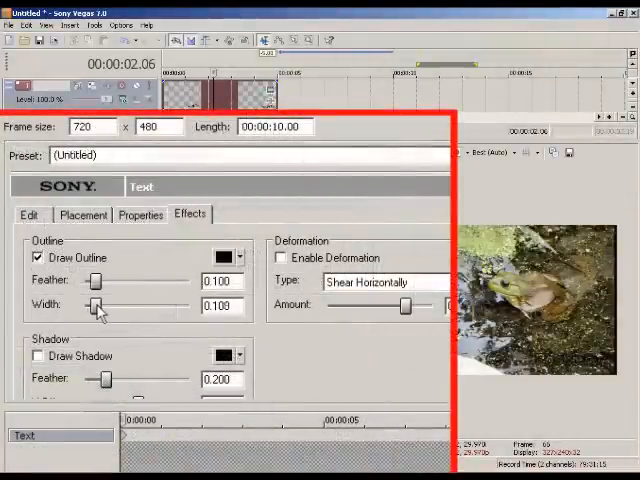
drag(92, 305, 108, 305)
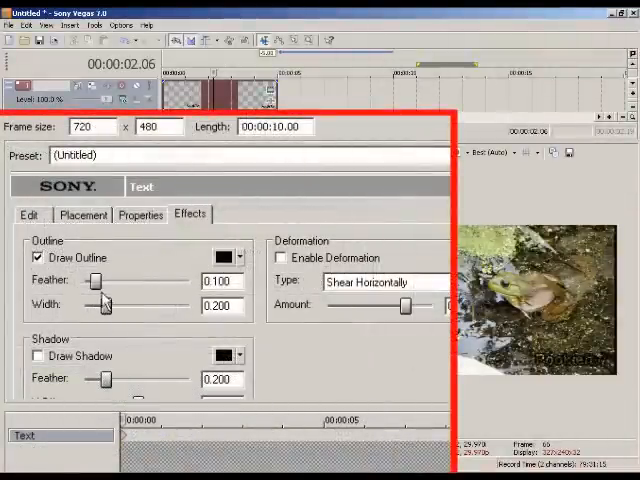
drag(115, 280, 85, 280)
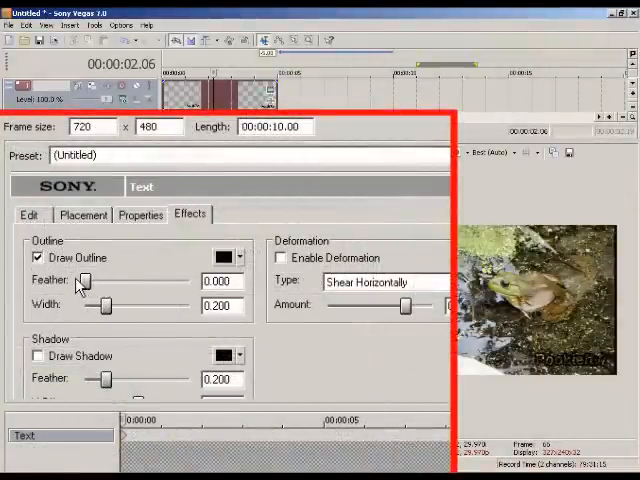
drag(85, 281, 132, 281)
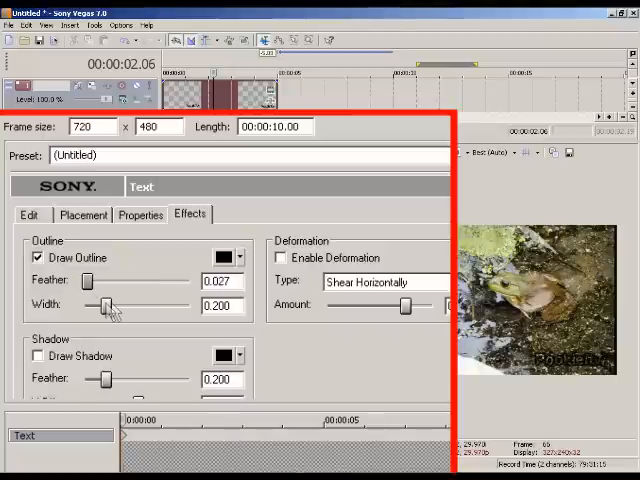
drag(120, 305, 97, 305)
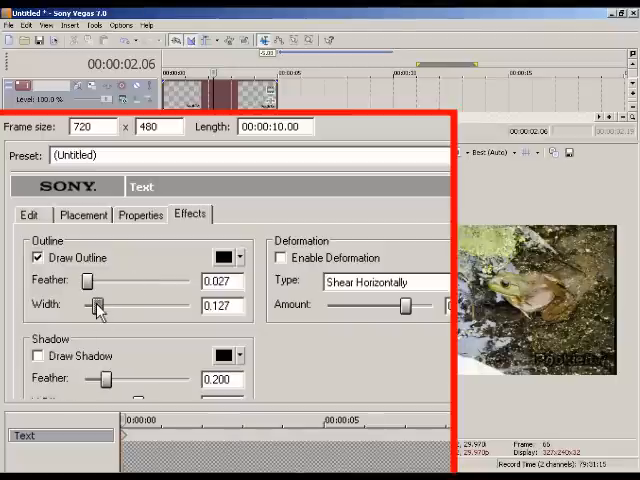
drag(95, 305, 80, 305)
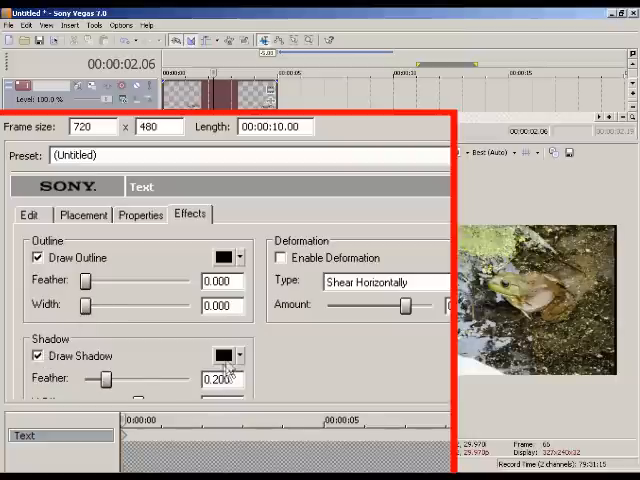
click(225, 356)
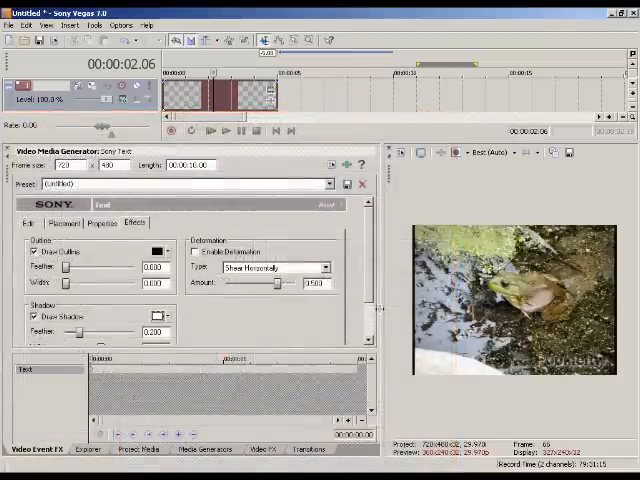
Step: Delete the Pookieftw text event from the top track and show the text generator presets
click(362, 184)
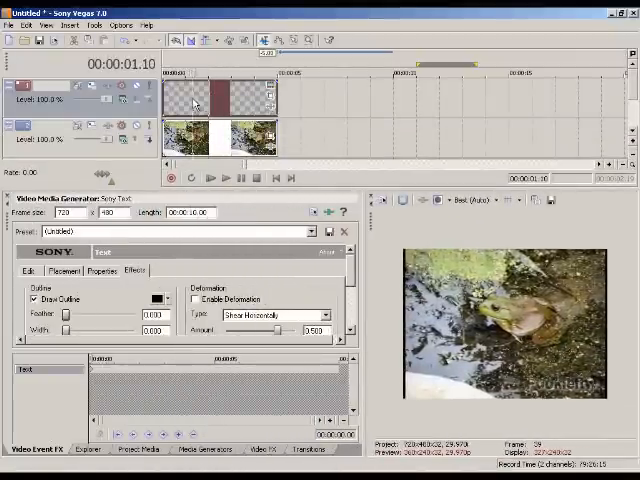
click(24, 448)
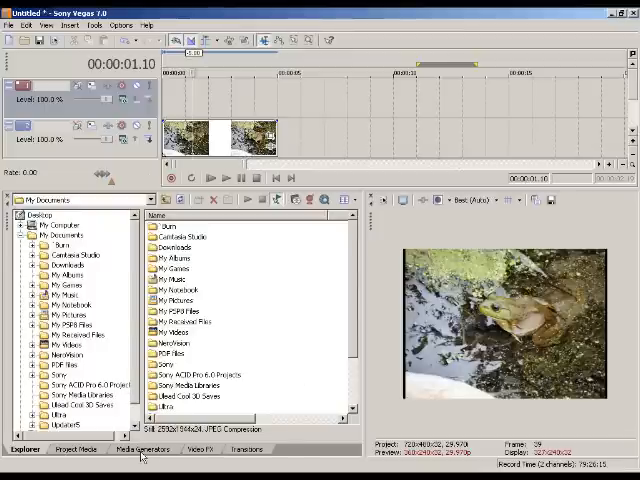
click(145, 448)
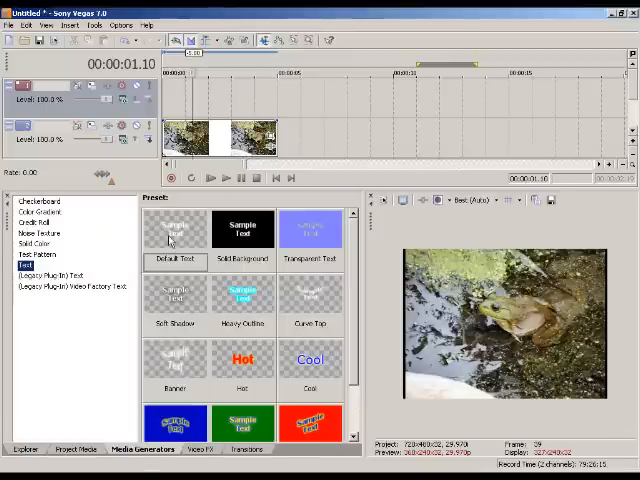